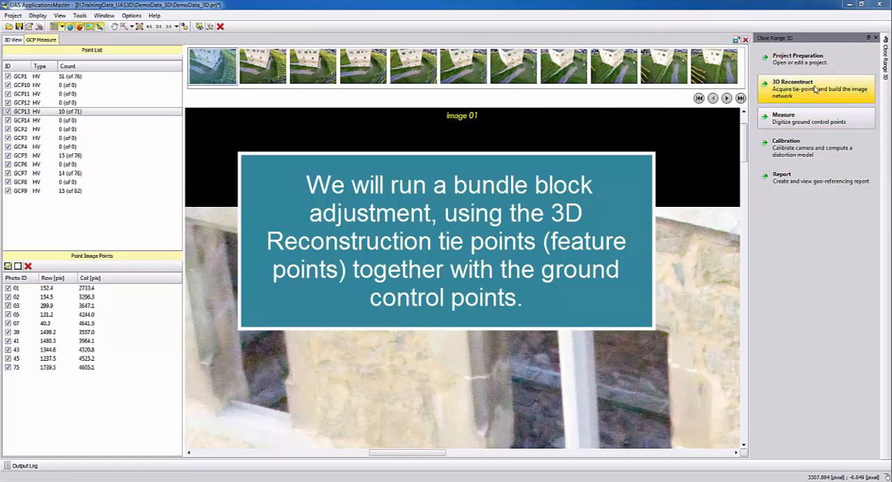
mouse_move(791, 88)
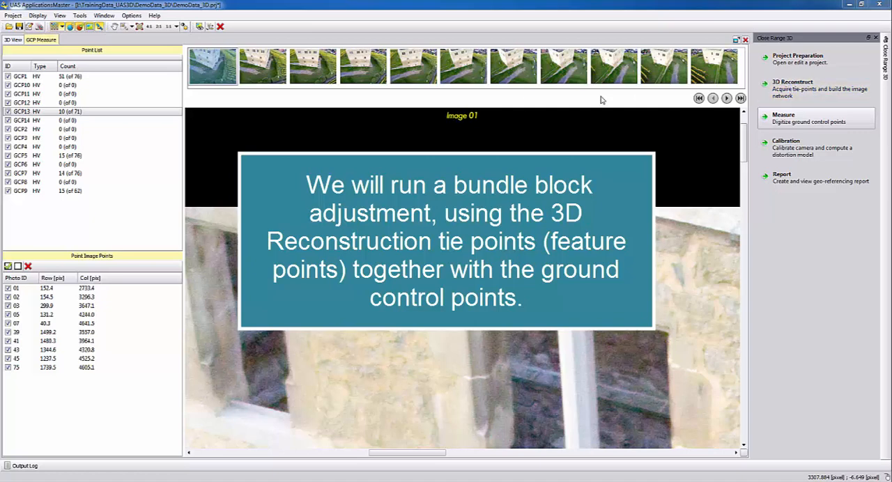
mouse_move(535, 106)
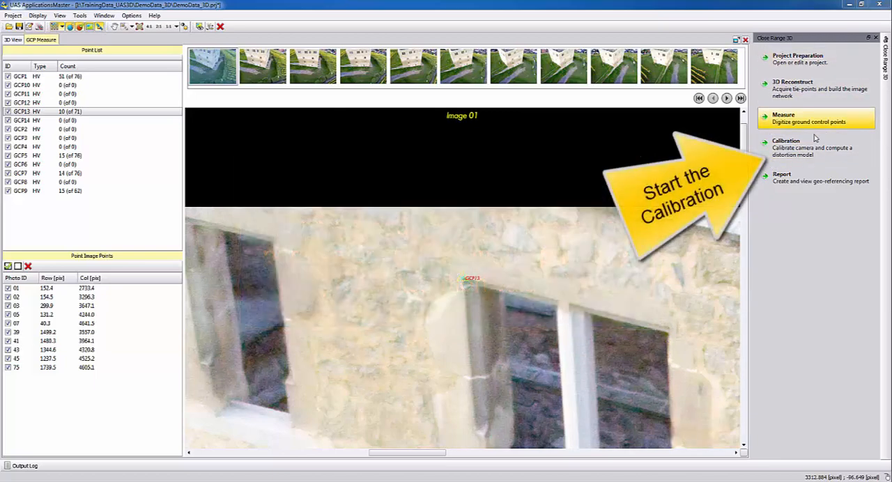
Bring up the Calibration Parameter Dialog and keep the Default calibration strategy
click(786, 145)
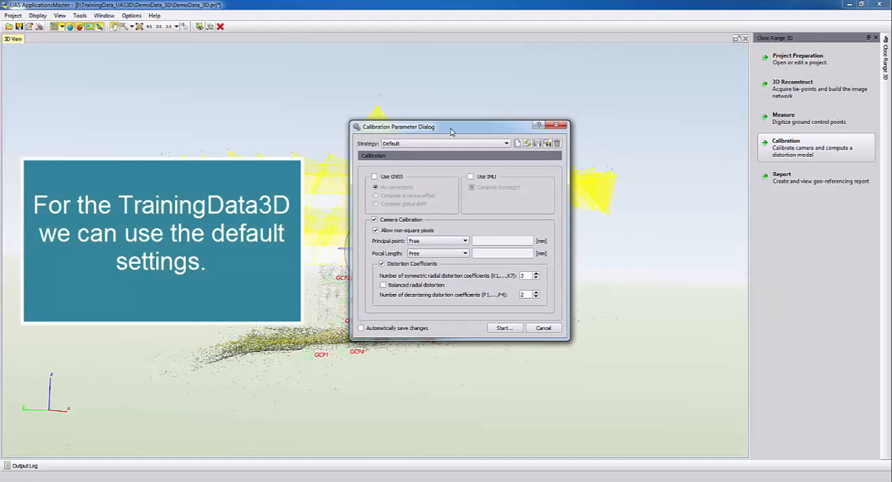
mouse_move(452, 131)
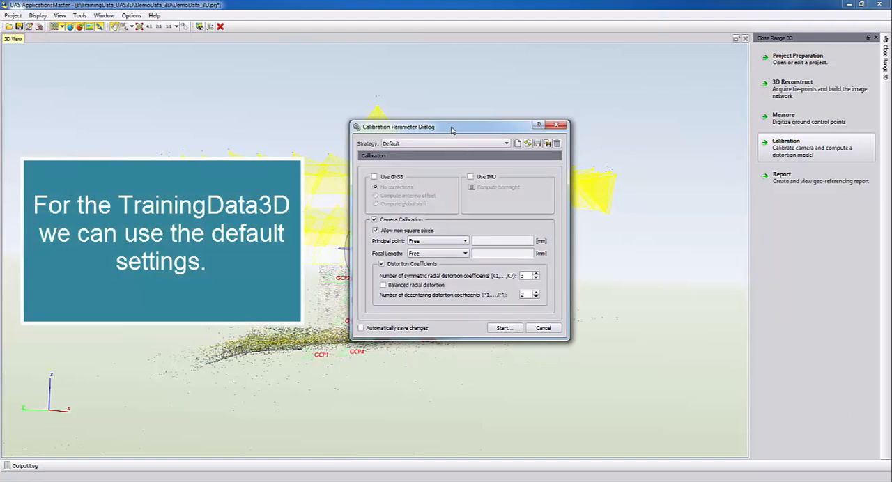
mouse_move(449, 134)
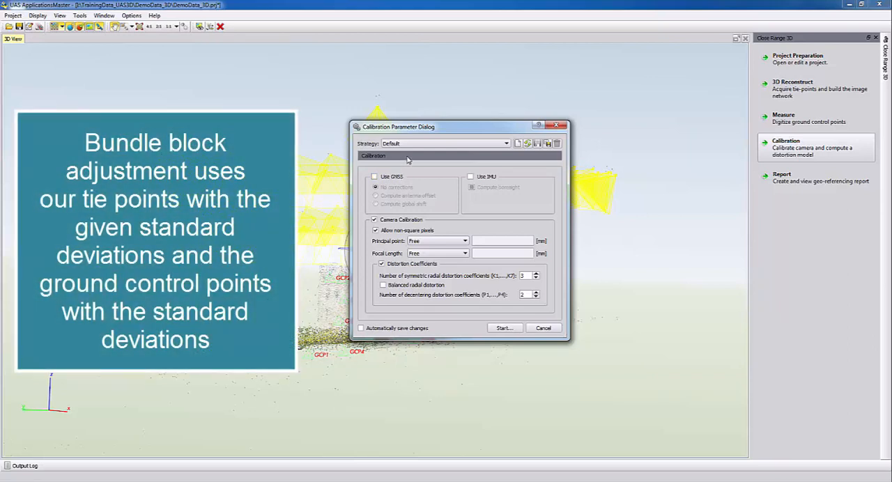
mouse_move(421, 163)
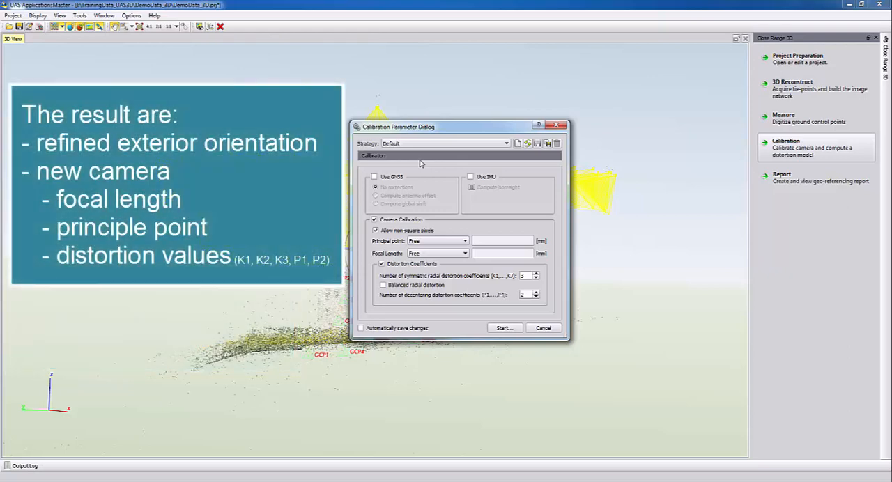
mouse_move(443, 195)
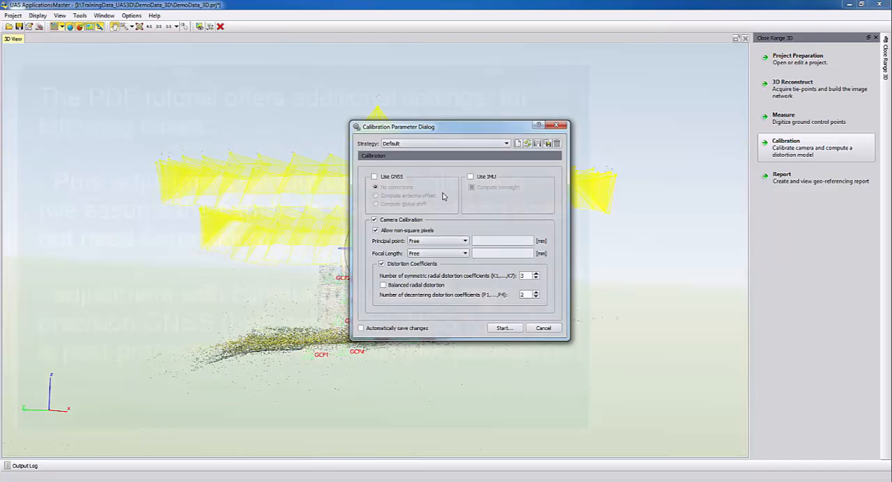
click(544, 328)
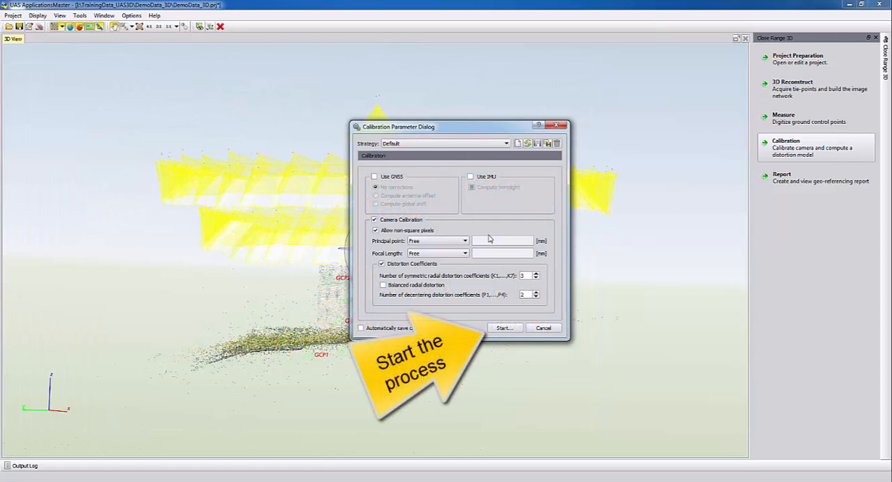
Start the calibration bundle block adjustment and let the processing run to completion
click(504, 328)
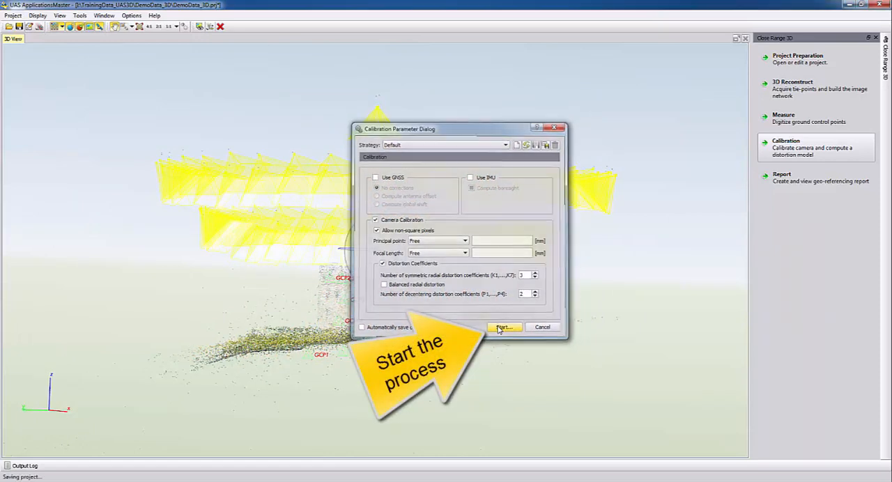
click(504, 328)
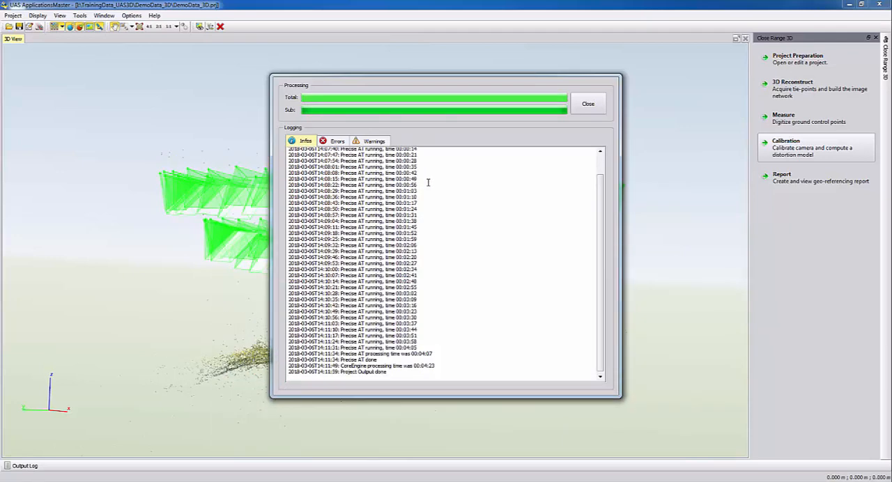
mouse_move(465, 173)
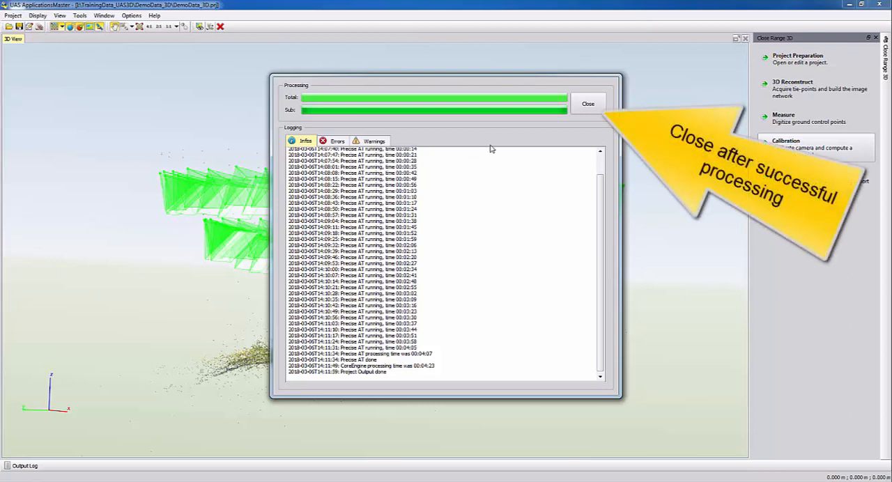
Close the finished Processing window and launch the georeferencing report as a PDF
click(588, 103)
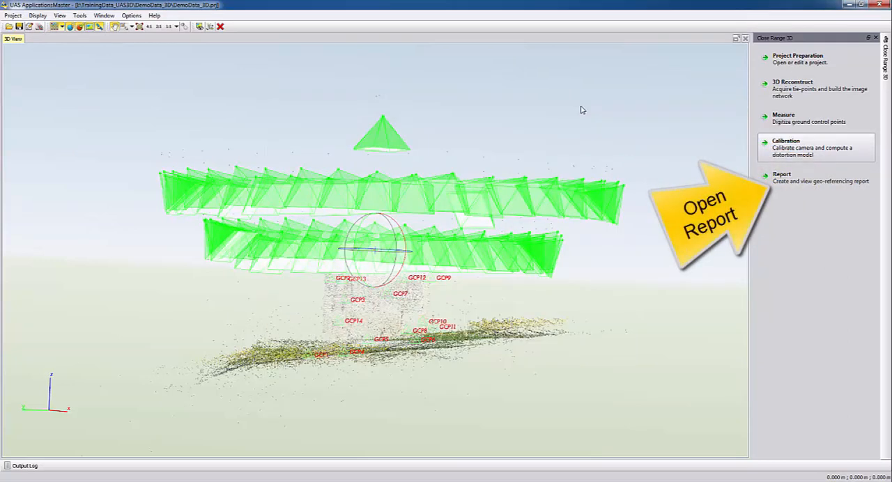
mouse_move(769, 117)
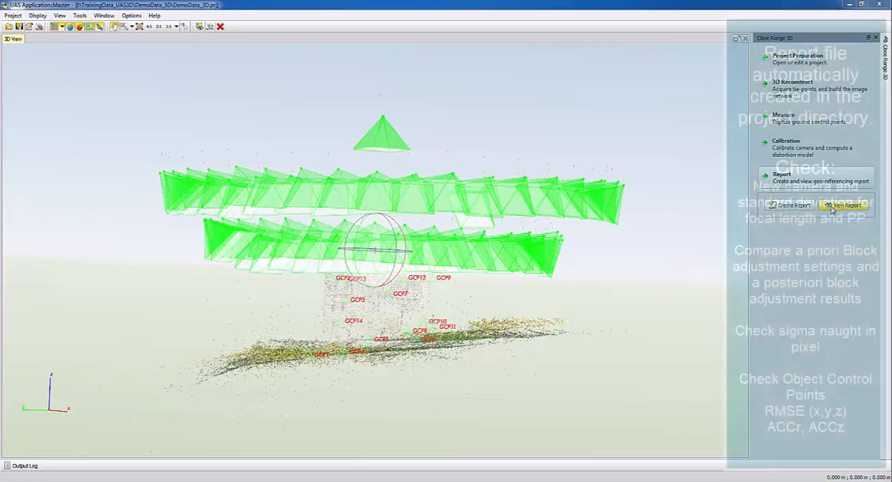
click(843, 205)
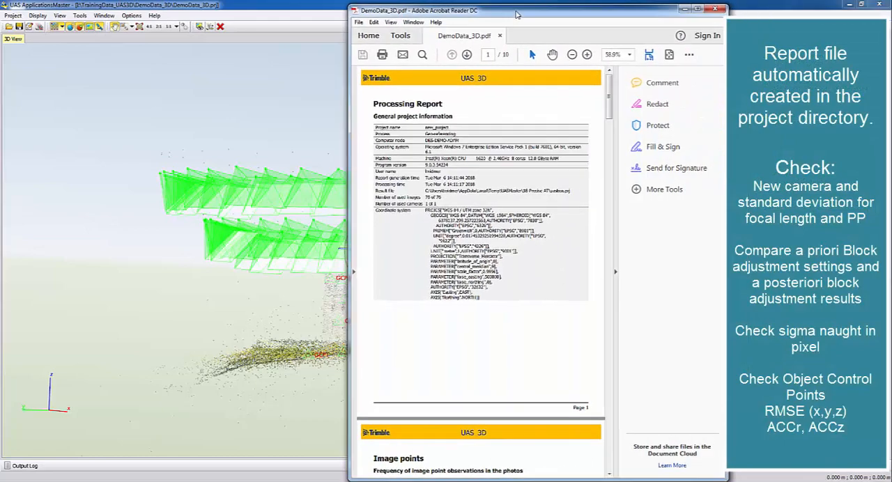
Maximize the Acrobat window so the report's project information table is readable
click(705, 8)
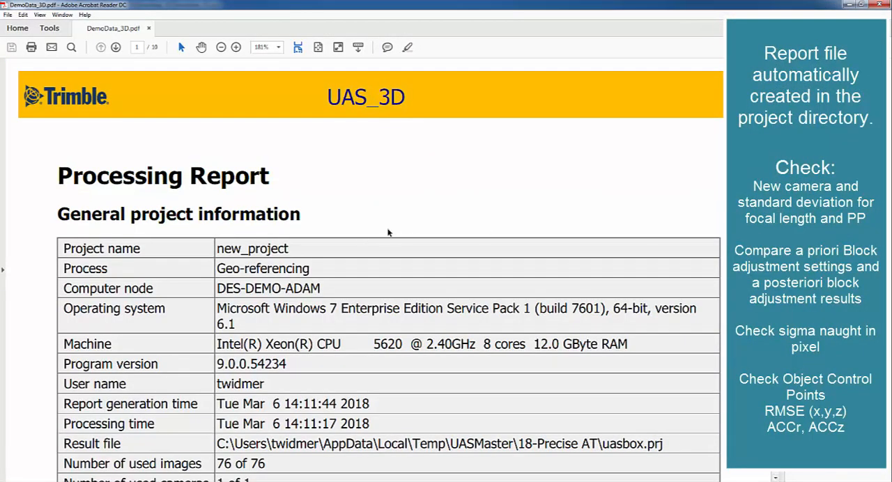
mouse_move(390, 228)
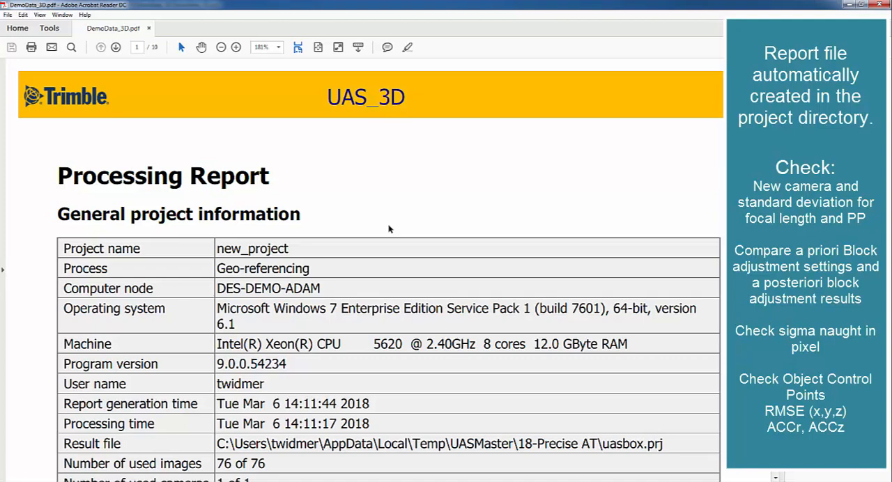
mouse_move(673, 209)
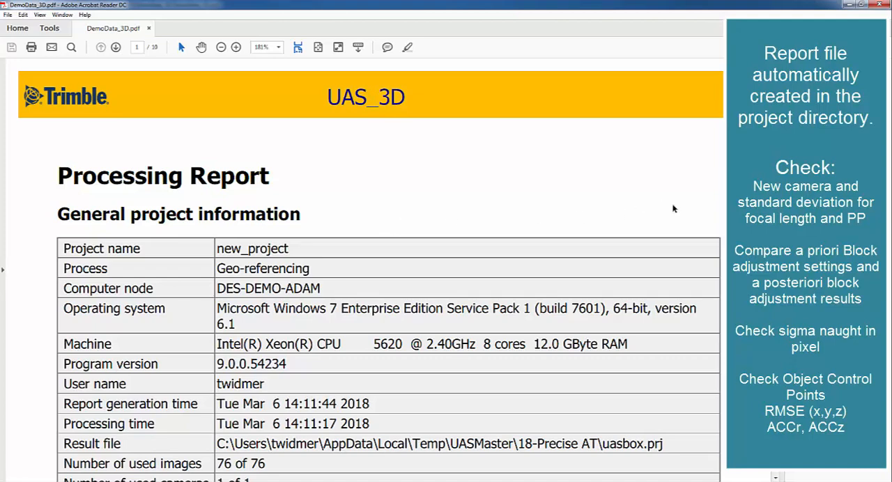
mouse_move(680, 204)
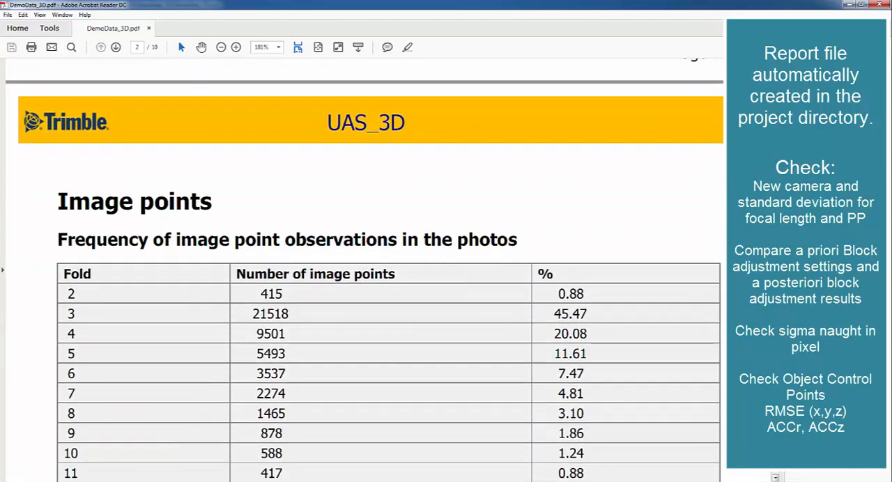
Go to the Camera calibration page, mark the focal length standard deviation, and reach the bottom of page 5
click(115, 48)
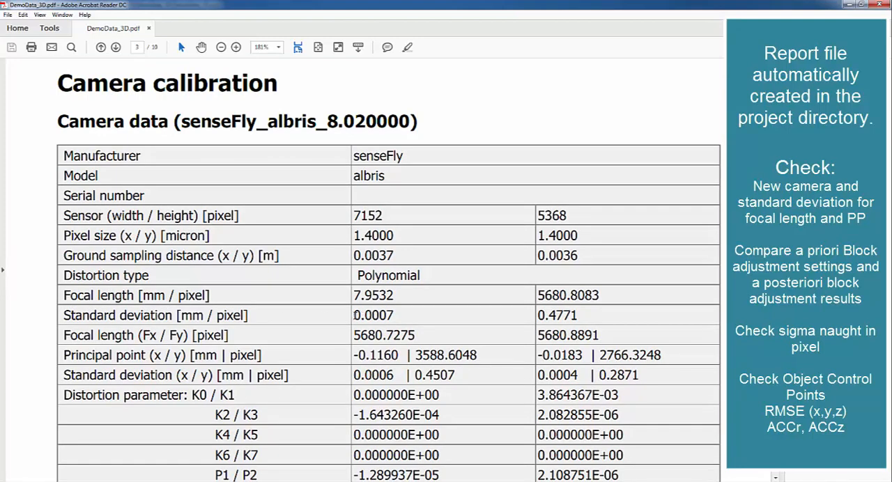
double_click(373, 315)
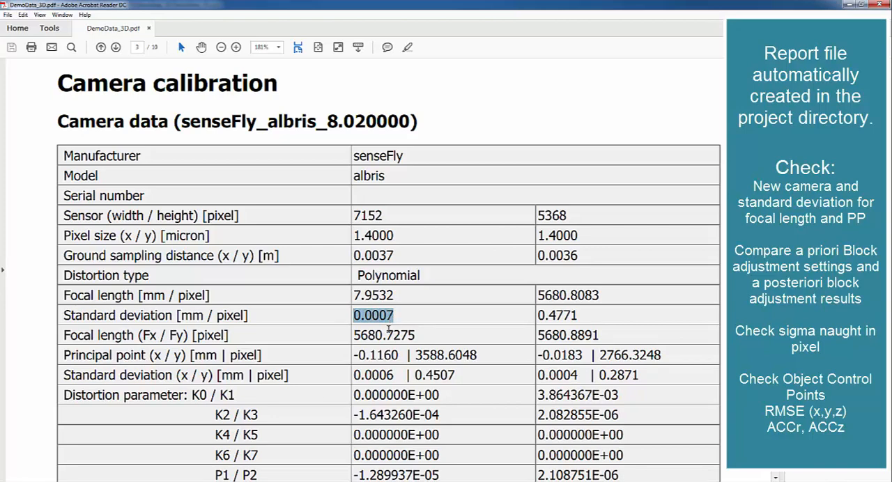
scroll(down, 3)
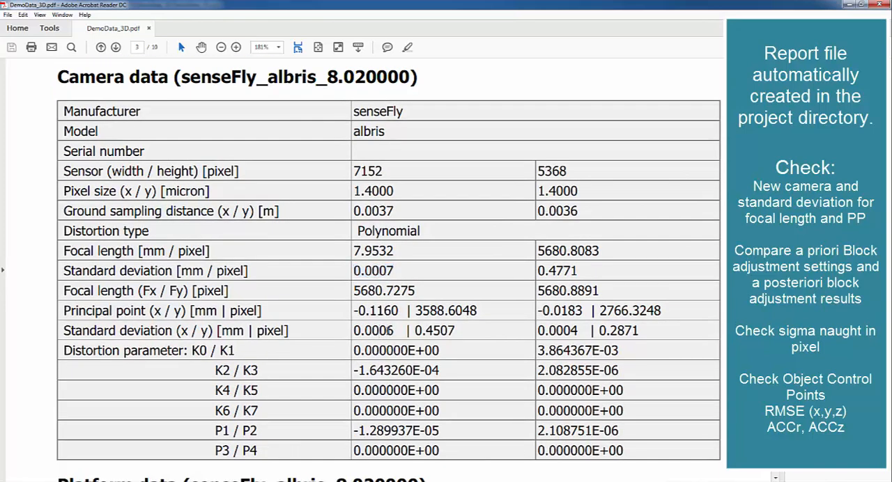
mouse_move(532, 321)
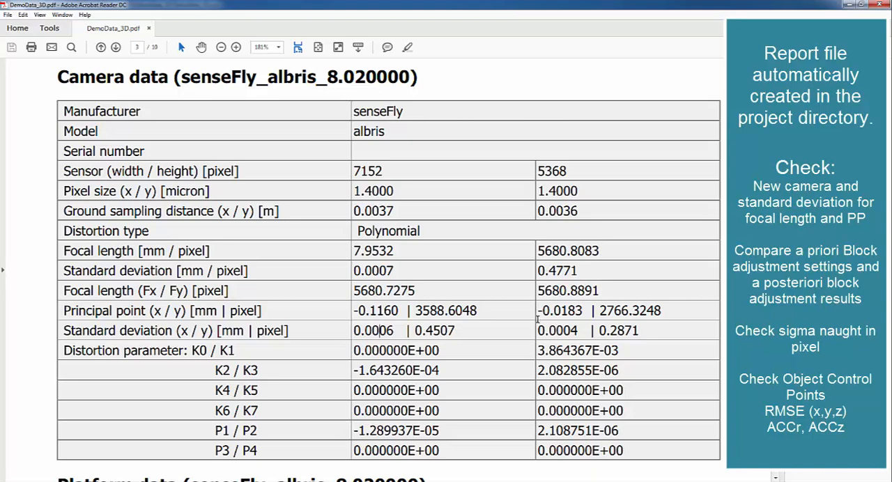
mouse_move(507, 294)
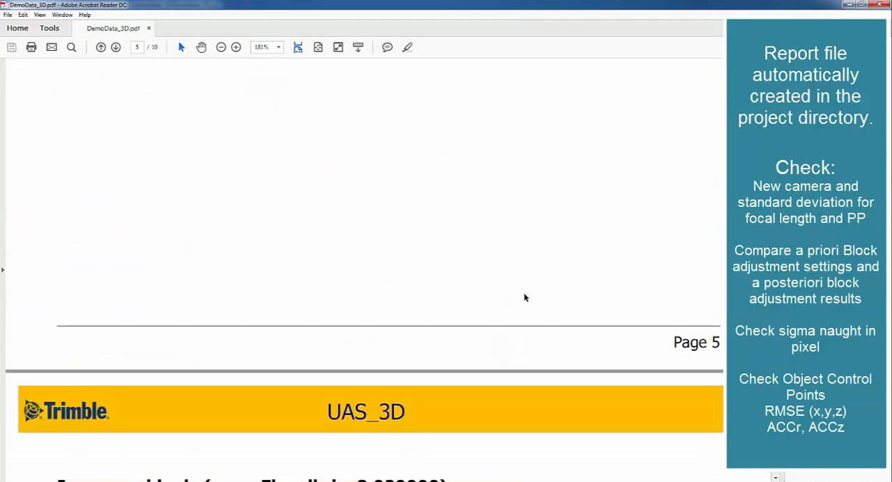
Scroll past the Block adjustment settings to the results page with sigma naught and mean standard deviations
scroll(down, 3)
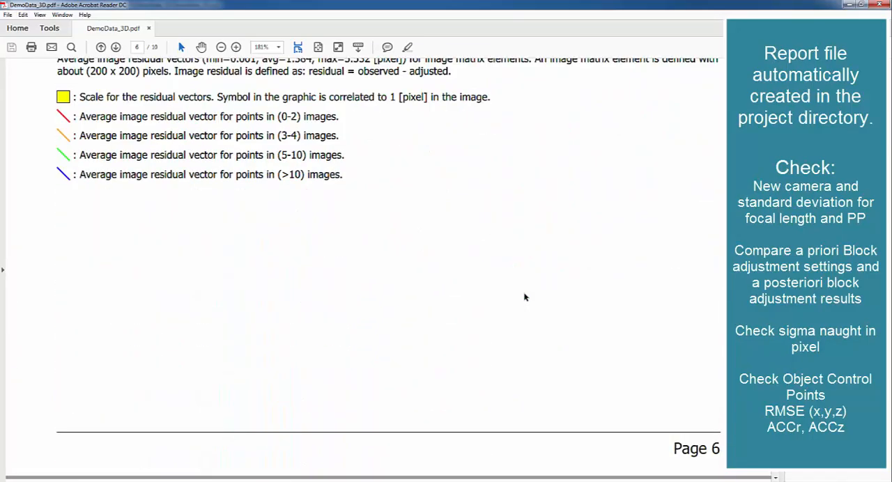
scroll(down, 3)
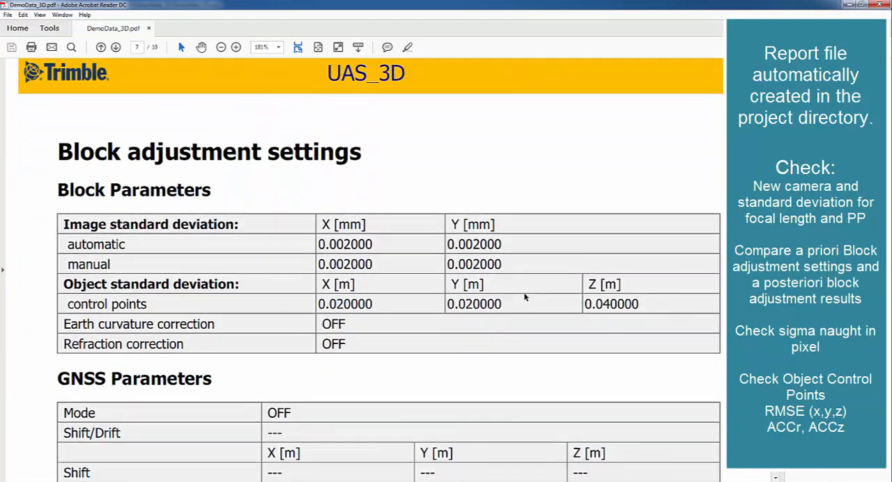
scroll(down, 3)
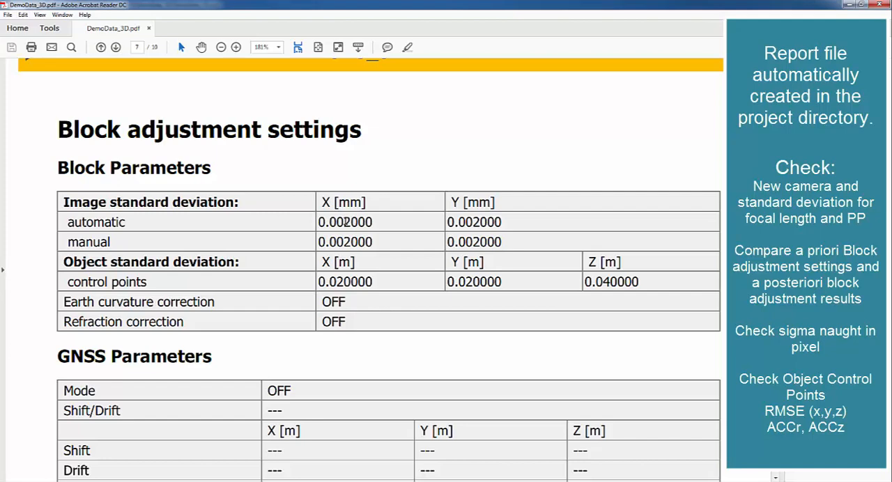
double_click(346, 221)
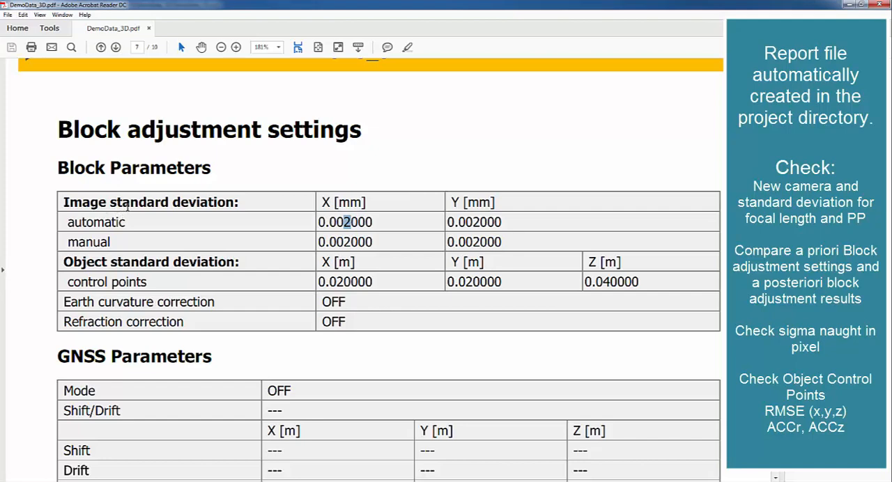
mouse_move(301, 268)
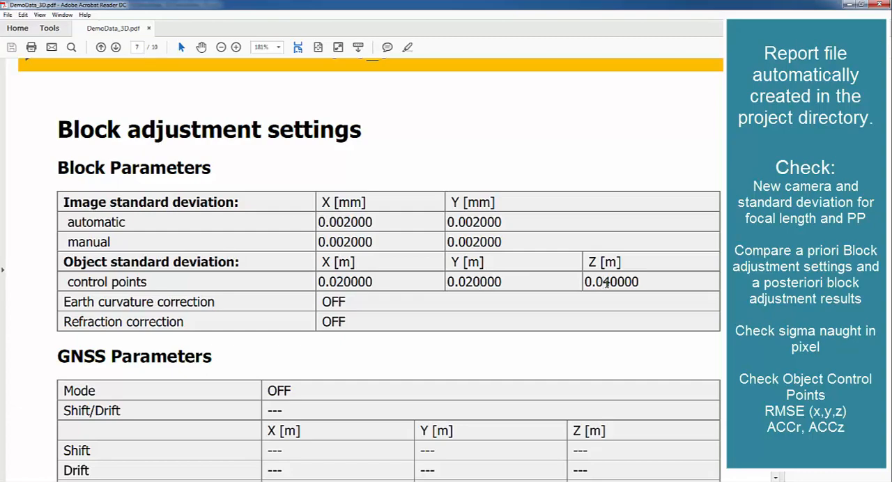
scroll(down, 3)
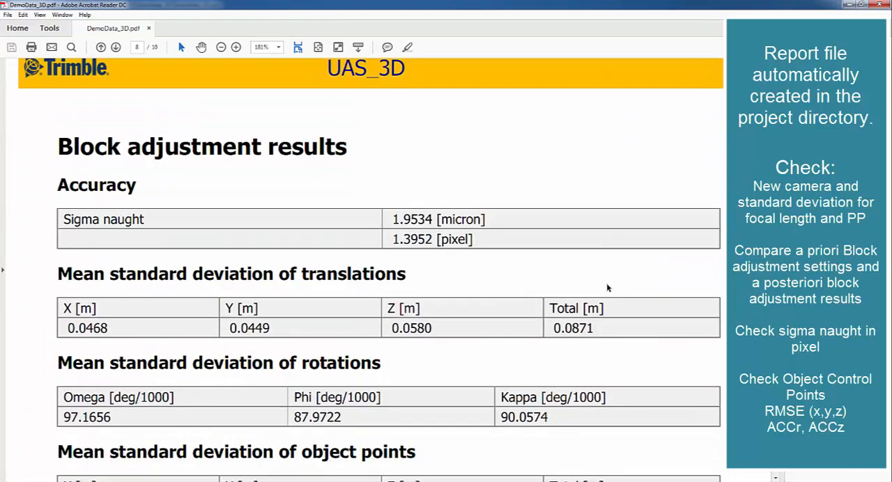
scroll(down, 3)
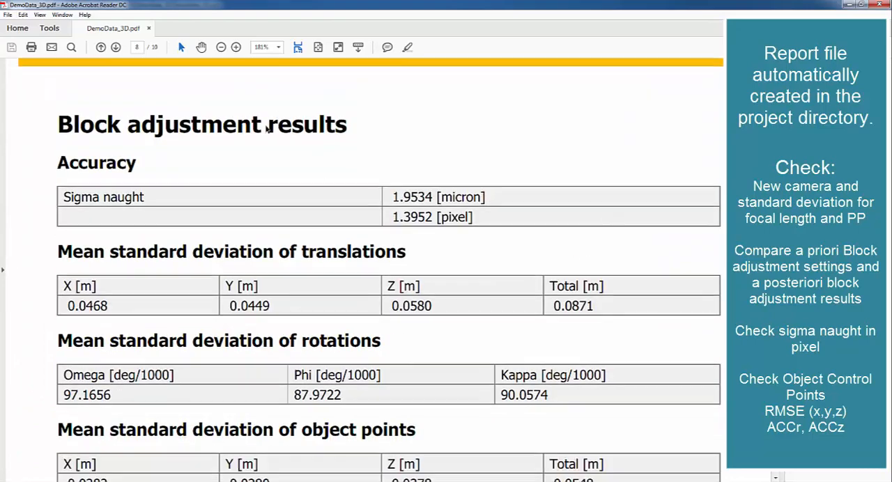
scroll(down, 3)
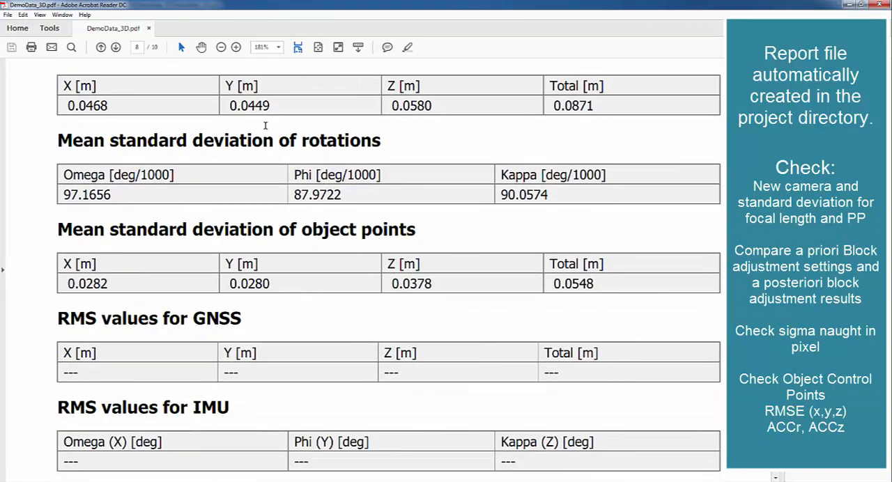
mouse_move(397, 225)
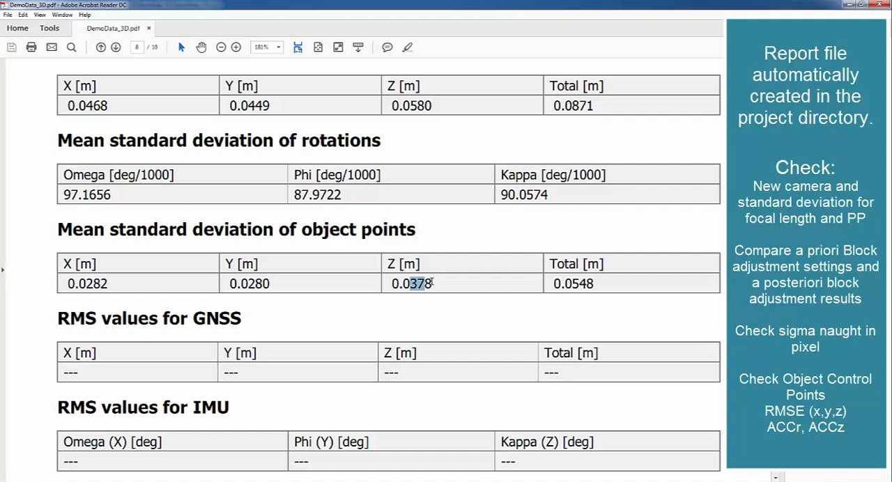
mouse_move(329, 289)
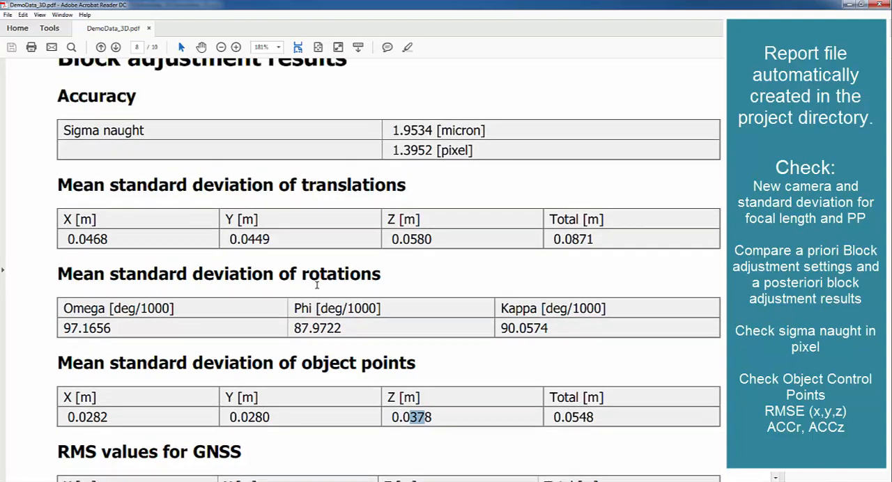
scroll(up, 3)
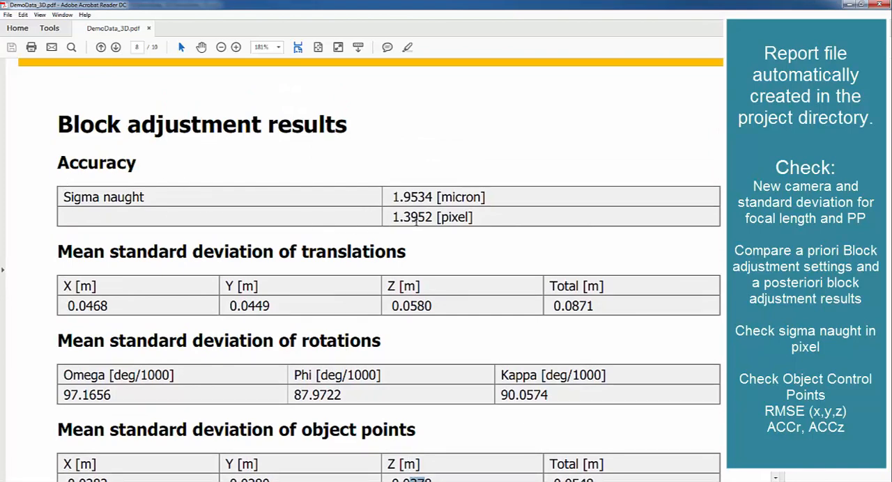
double_click(397, 217)
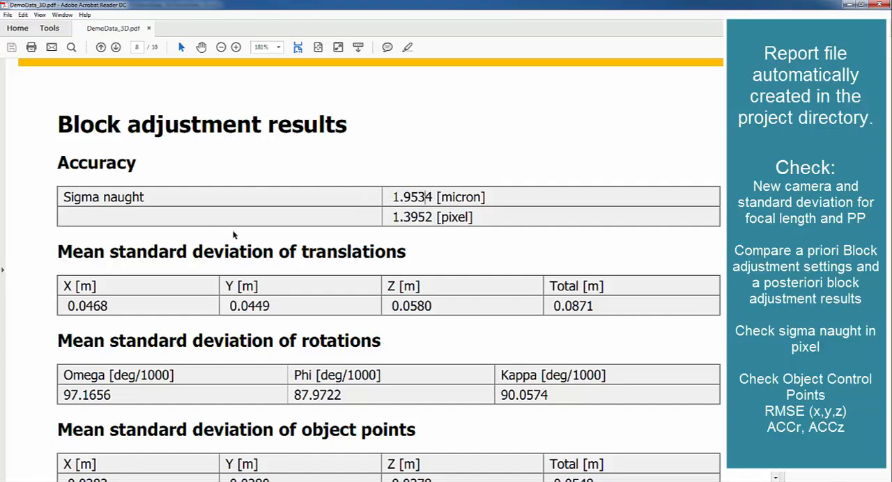
mouse_move(502, 315)
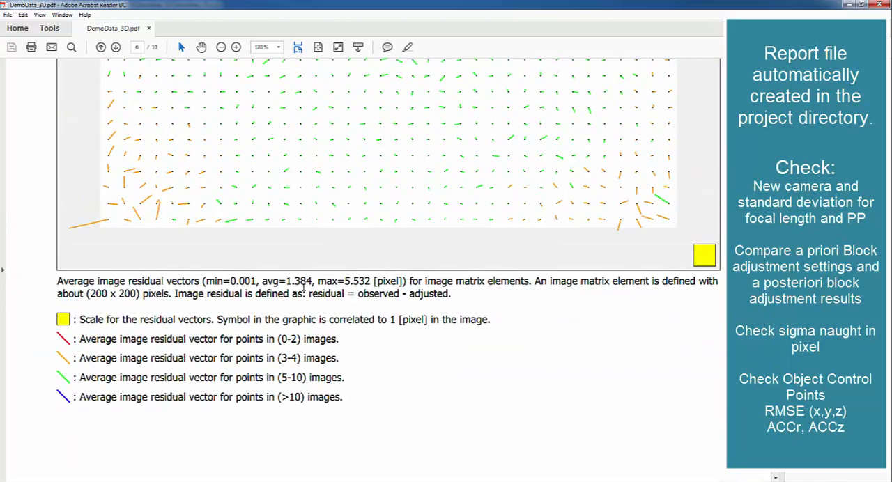
Highlight the average residual value 1.384 and the sigma naught value 1.3952 pixels
double_click(298, 282)
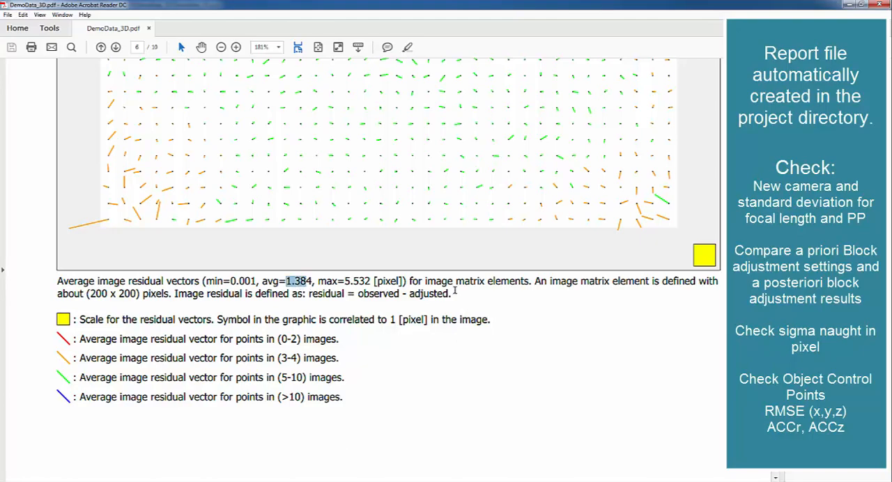
scroll(down, 3)
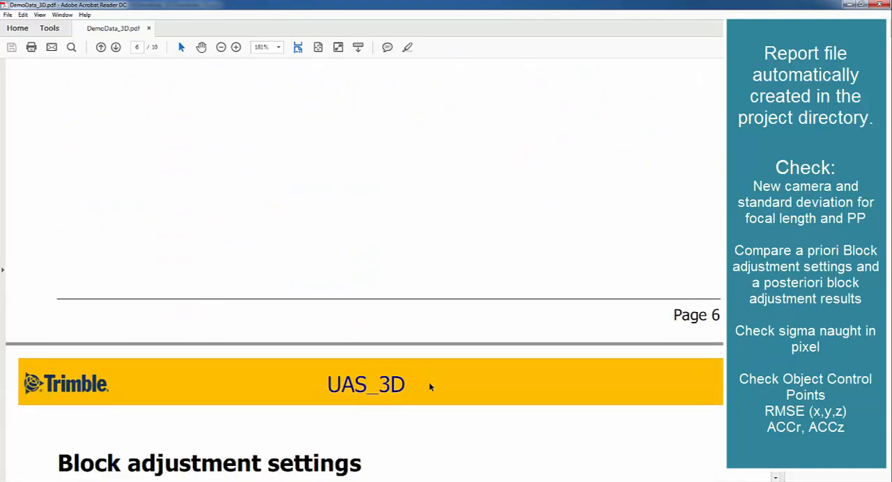
scroll(down, 3)
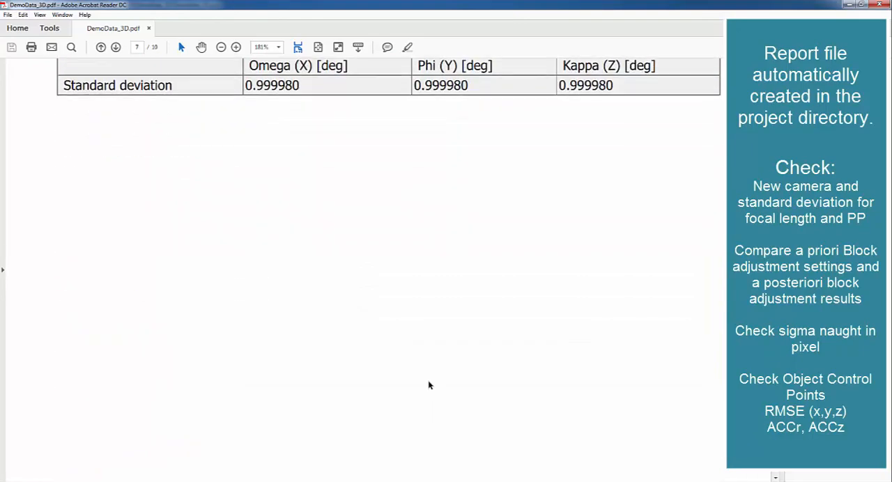
scroll(down, 3)
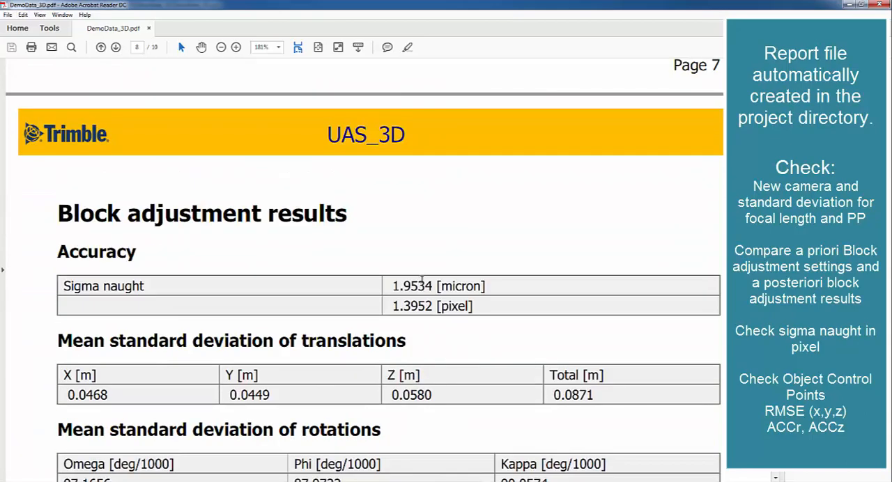
double_click(401, 305)
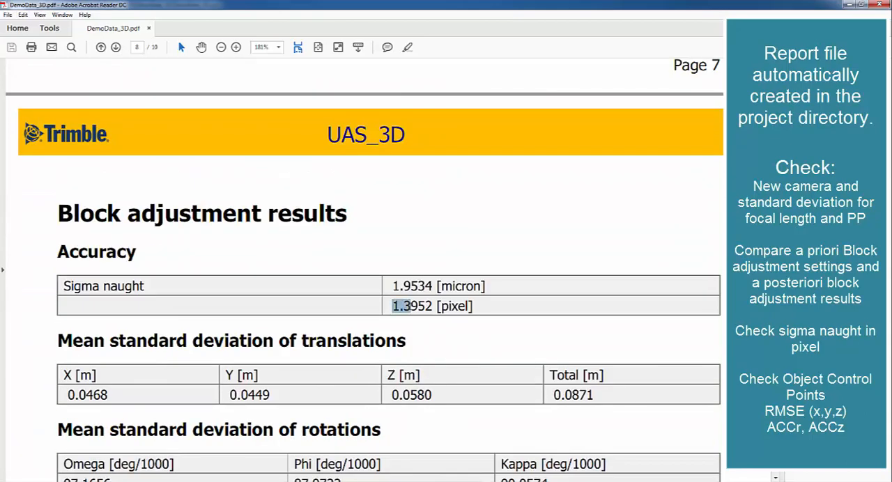
Scroll on from the block adjustment pages down to the Object control points page
scroll(up, 3)
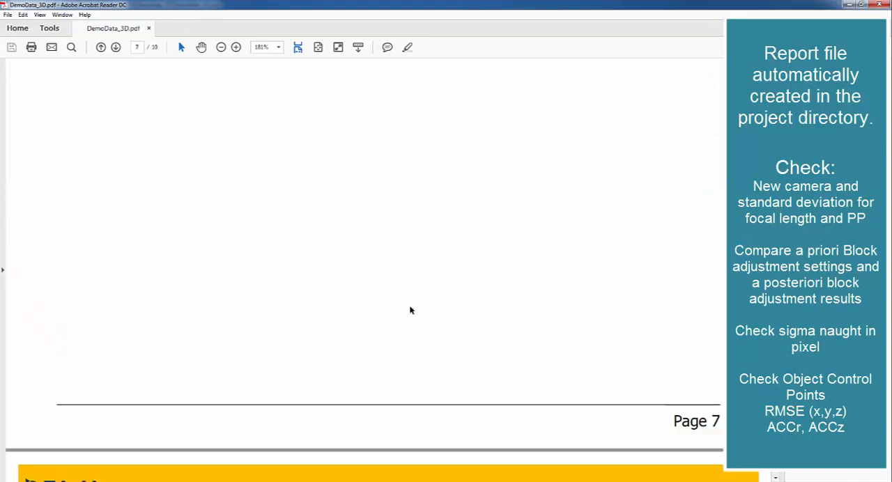
scroll(down, 3)
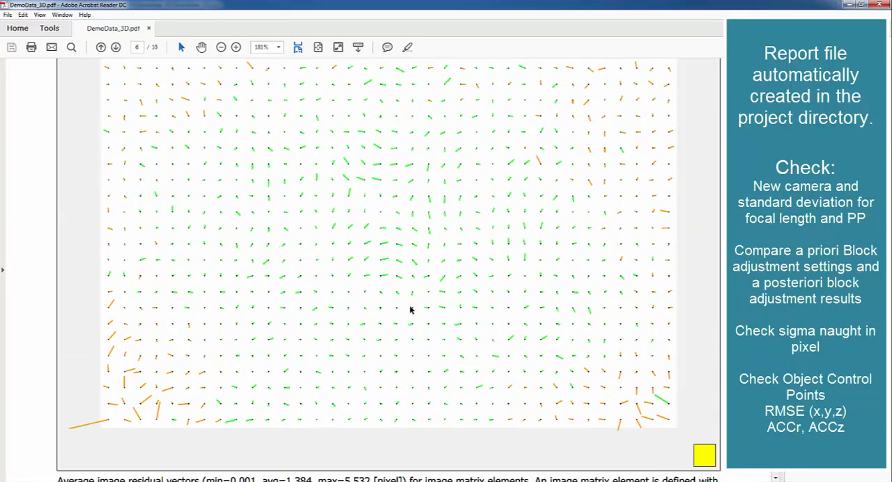
scroll(down, 3)
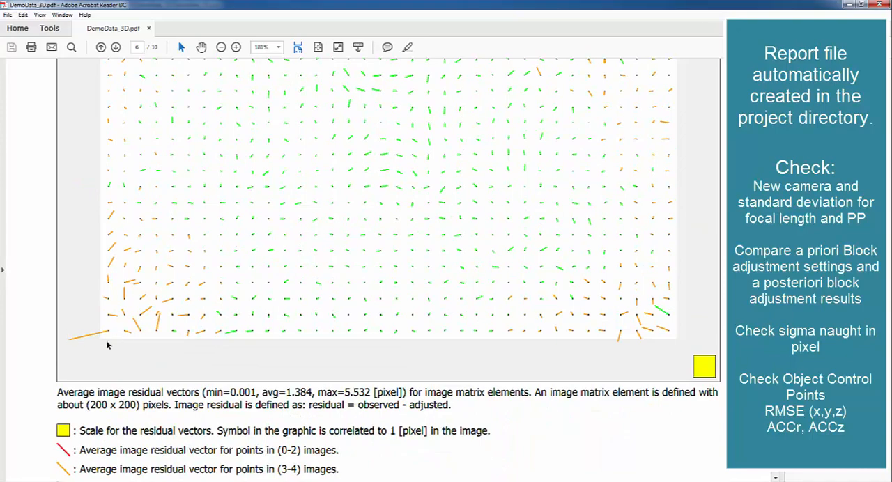
scroll(down, 3)
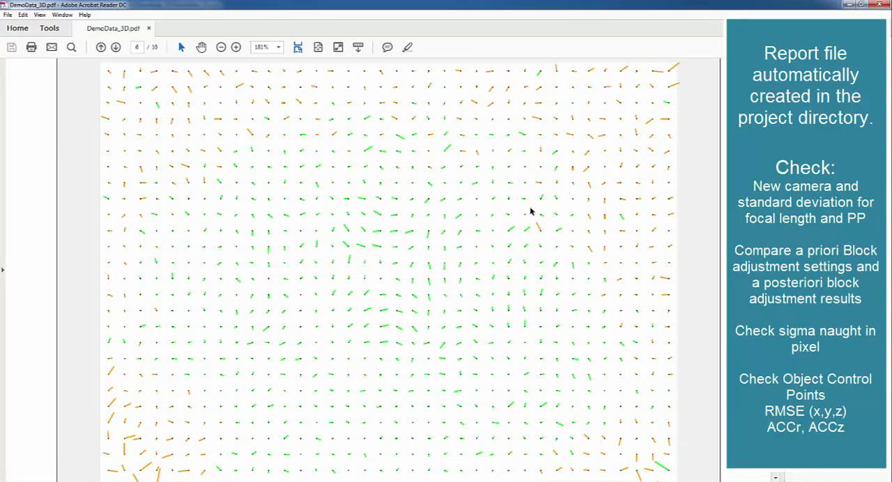
scroll(down, 3)
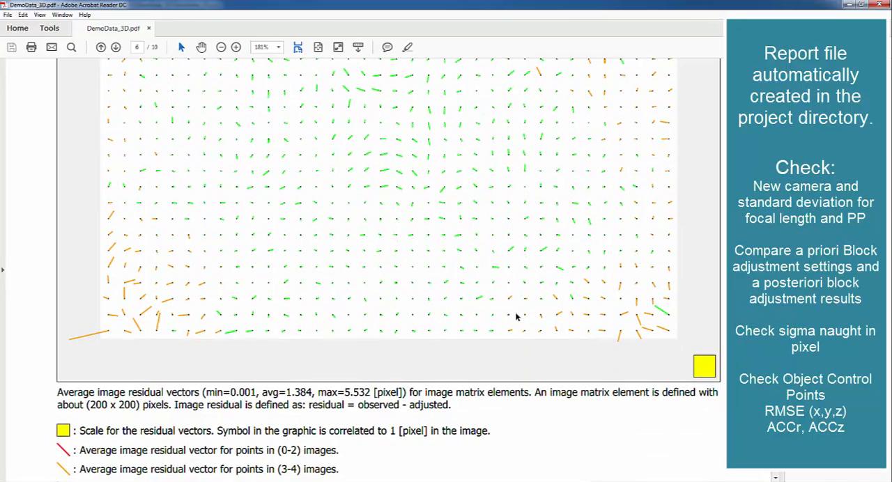
scroll(down, 3)
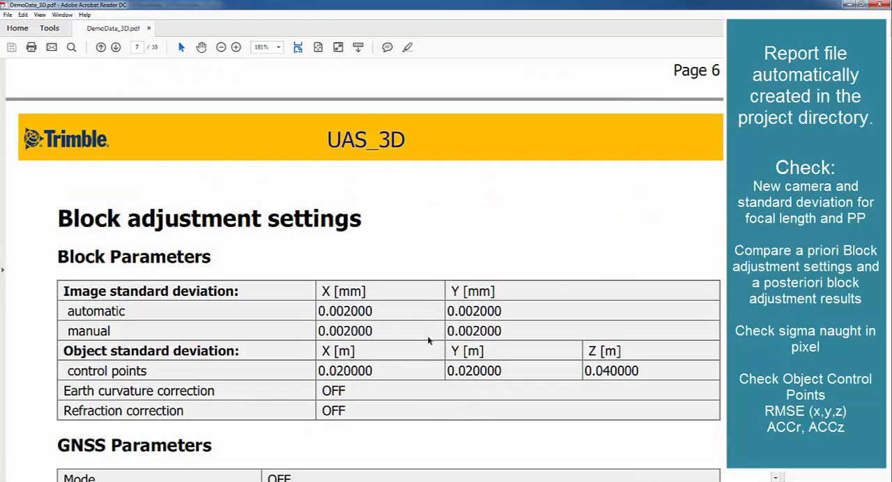
scroll(down, 3)
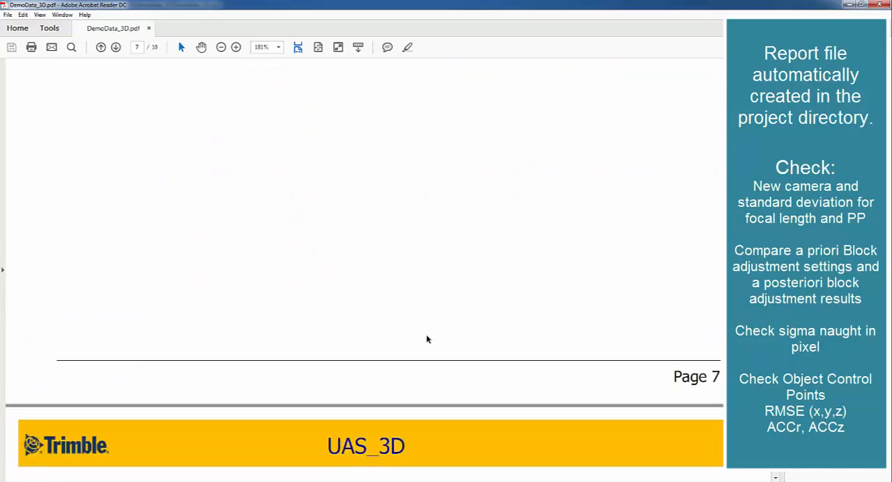
scroll(down, 3)
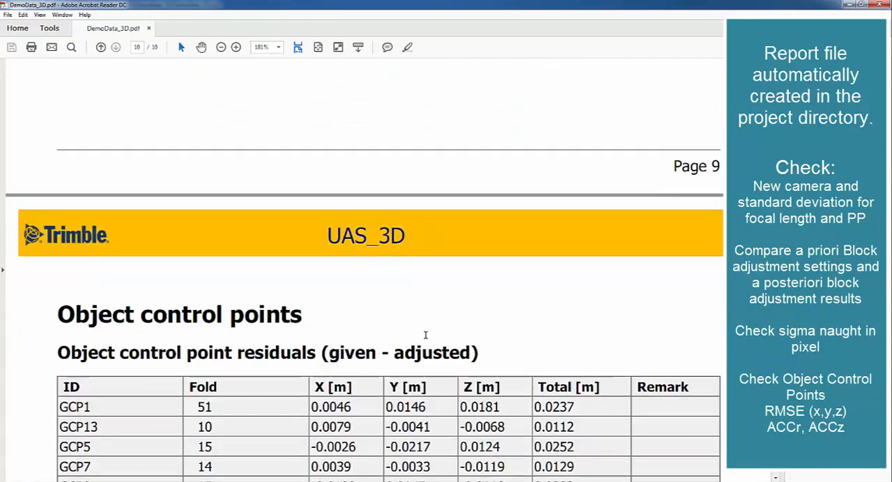
Show the full control point residual table on page 18 with its RMSE(x,y,z), ACCr and ACCz rows
scroll(down, 3)
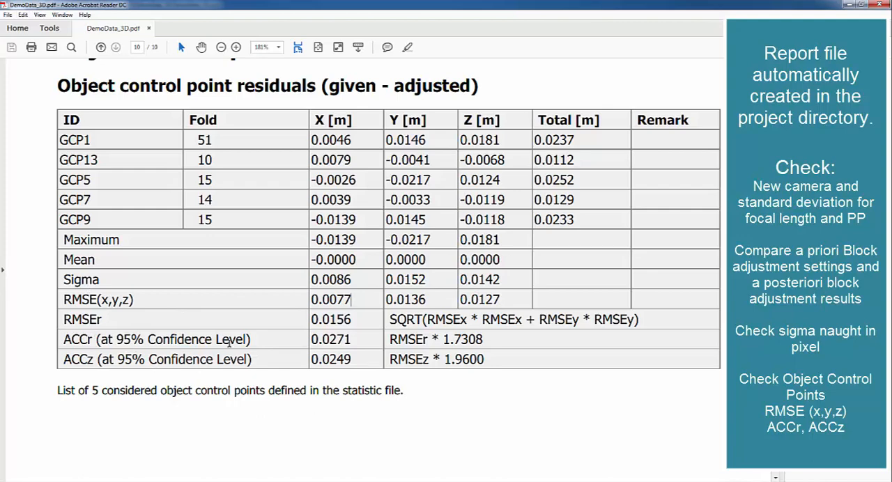
mouse_move(192, 321)
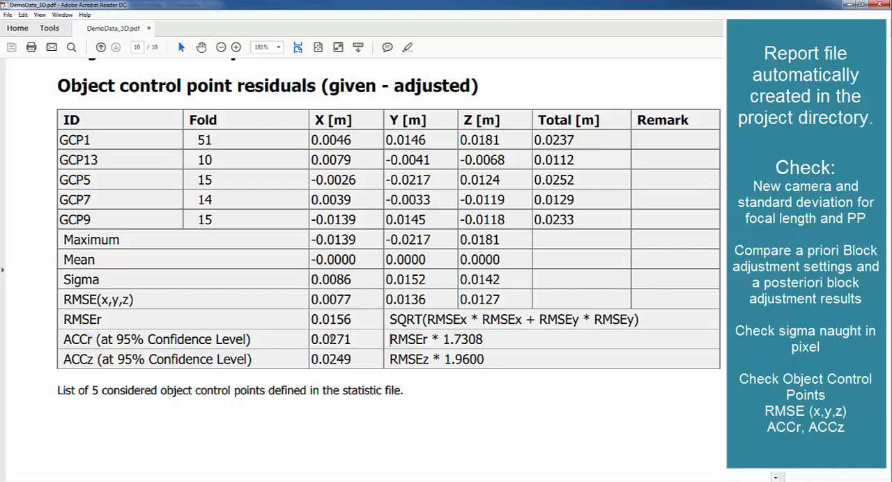
double_click(340, 340)
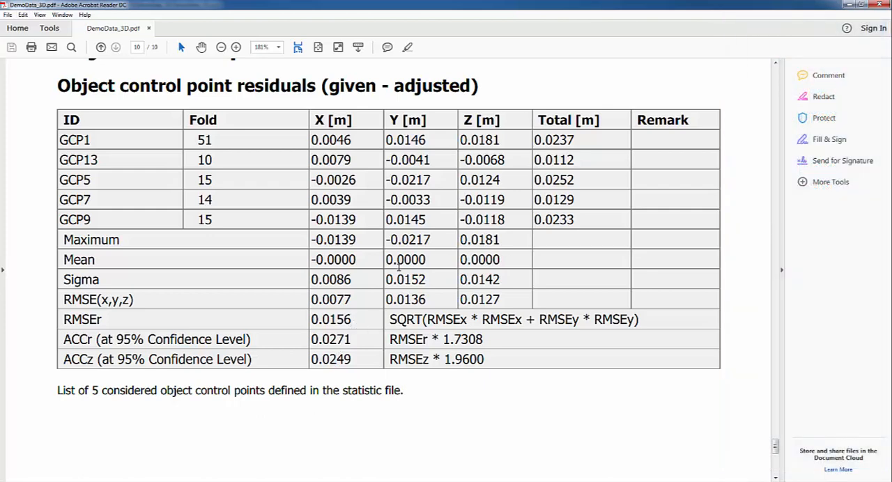
mouse_move(362, 179)
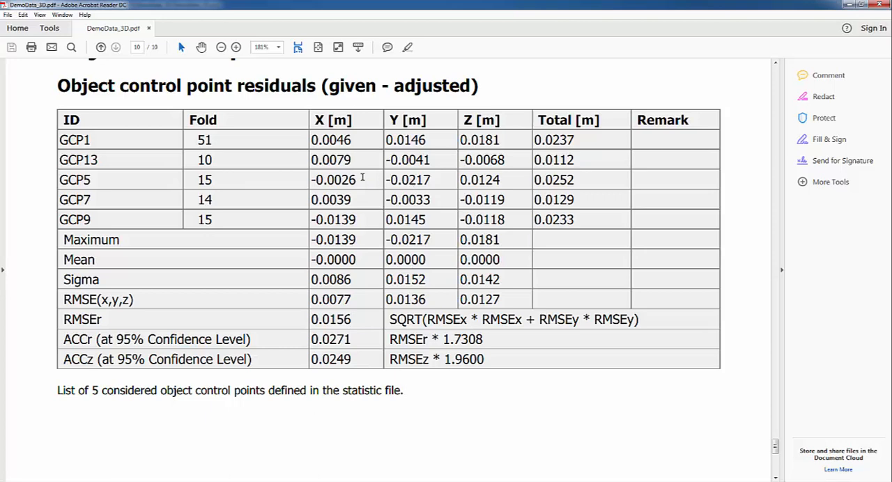